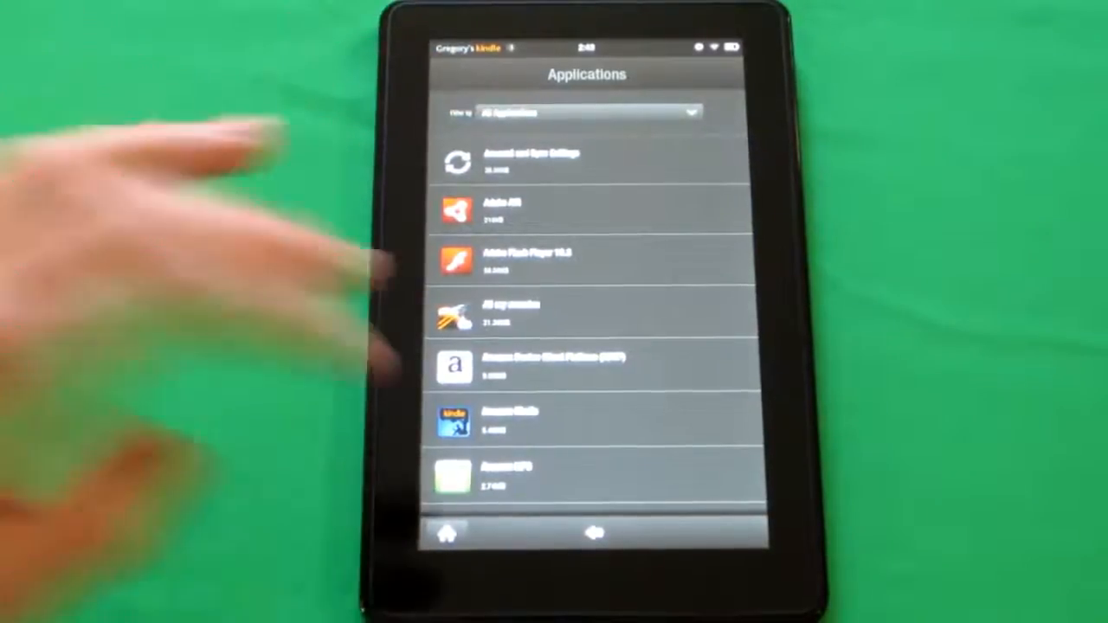
Step: Scroll through All Applications to reach the Launcher entry and view its info page
scroll(down, 3)
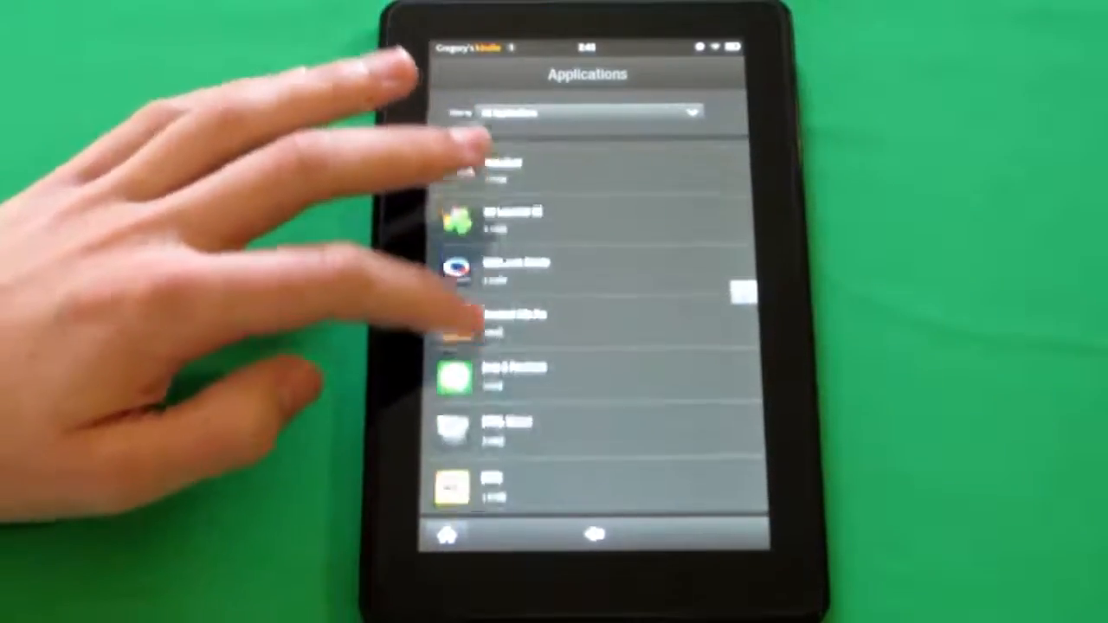
scroll(down, 3)
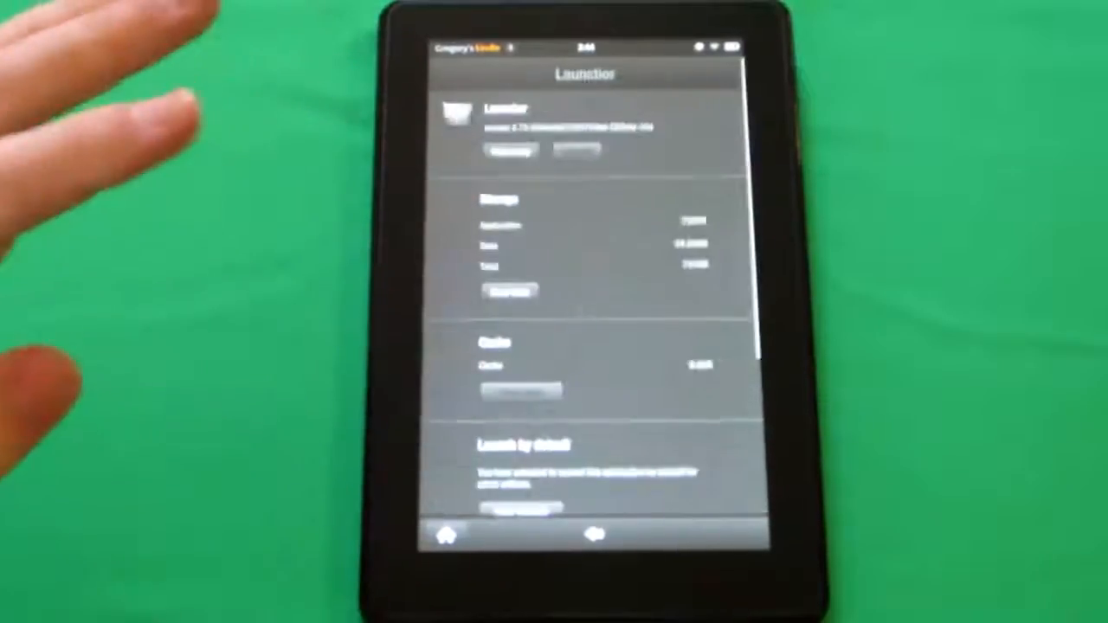
Step: Scroll the Launcher info page down to 'Launch by default' and clear its defaults
scroll(down, 3)
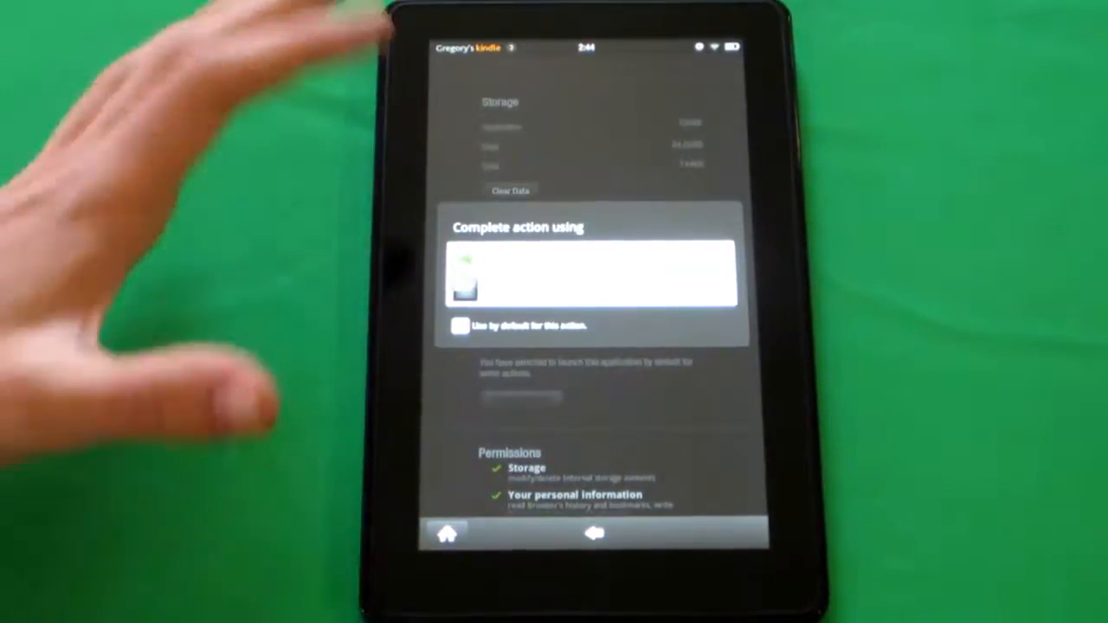
Step: Choose Go Launcher from the 'Complete action using' chooser to handle the home action
click(589, 277)
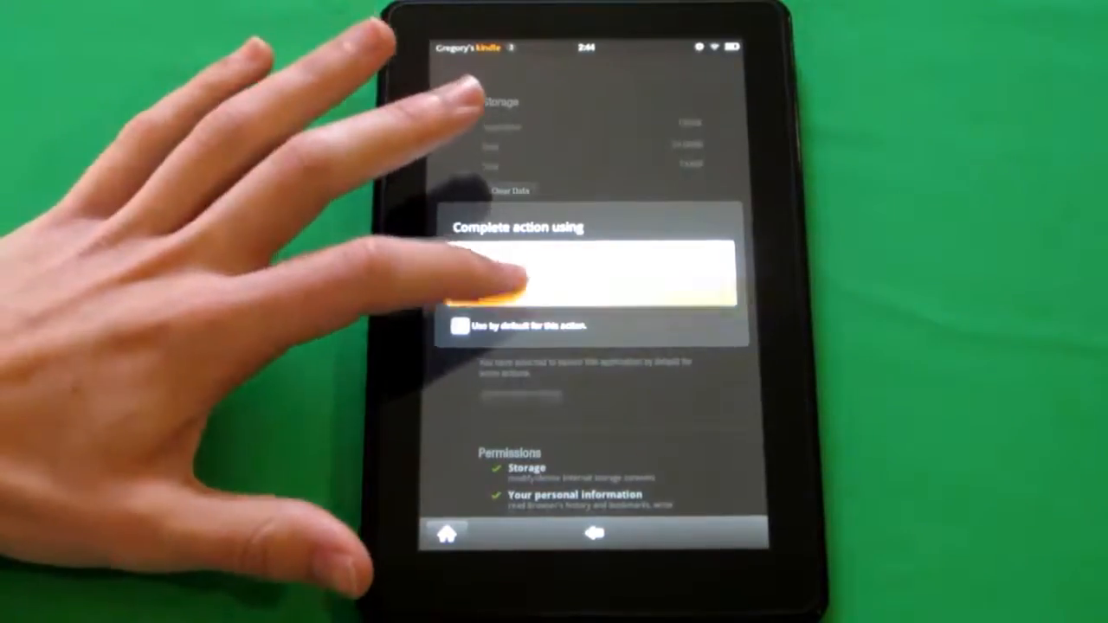